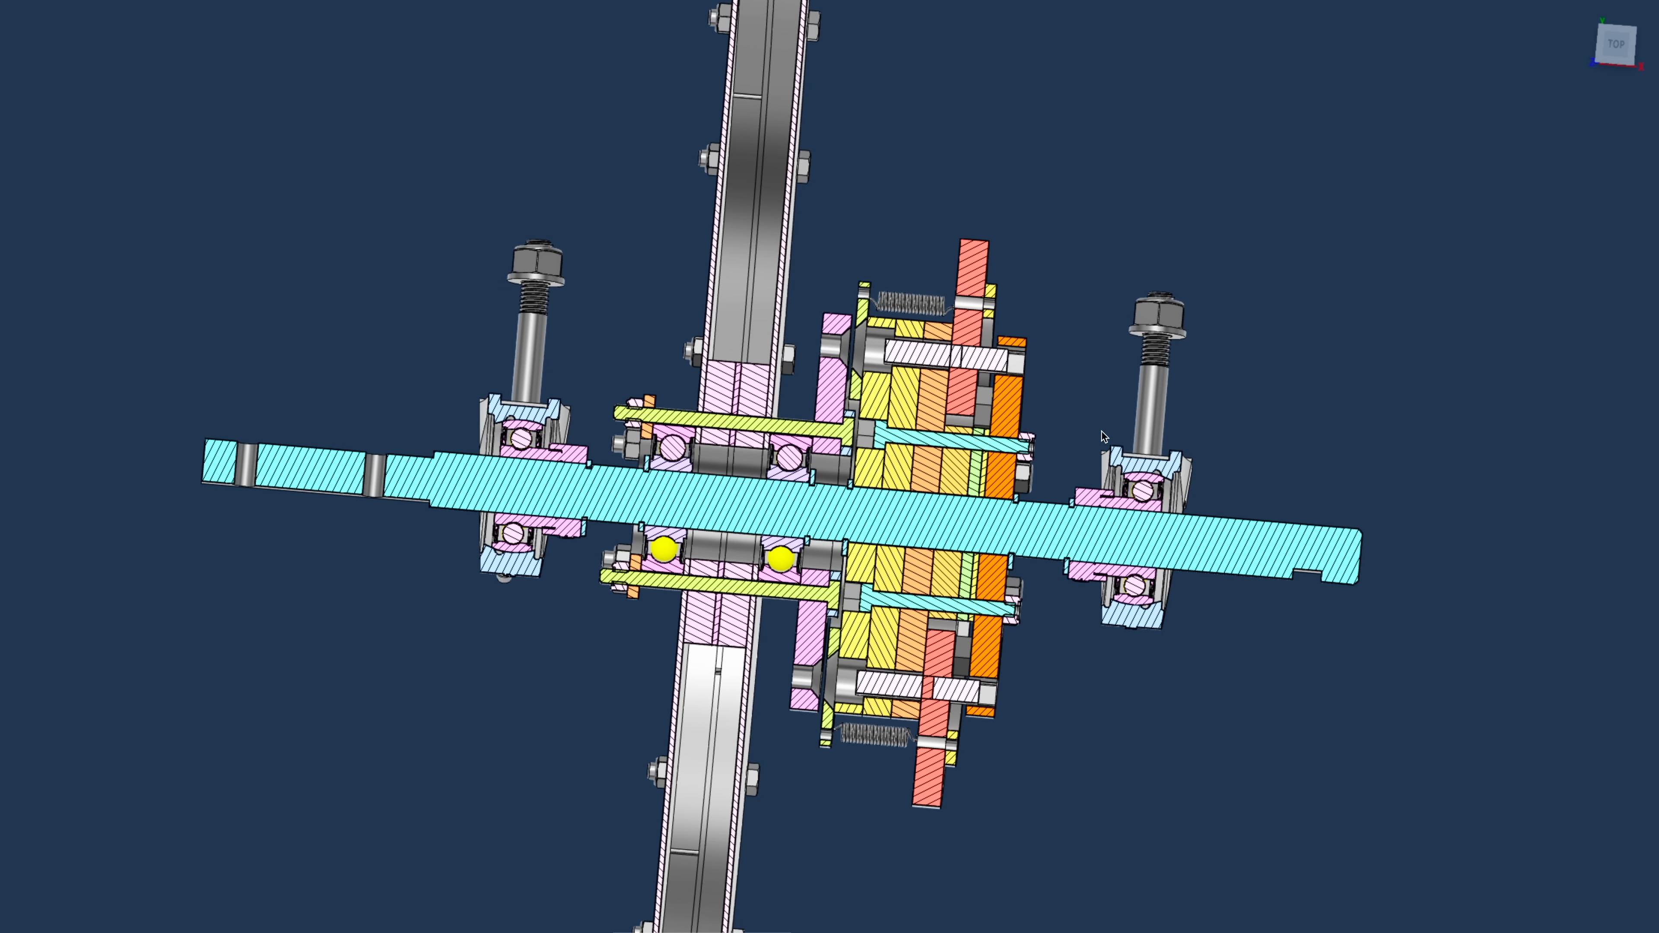
mouse_move(1080, 432)
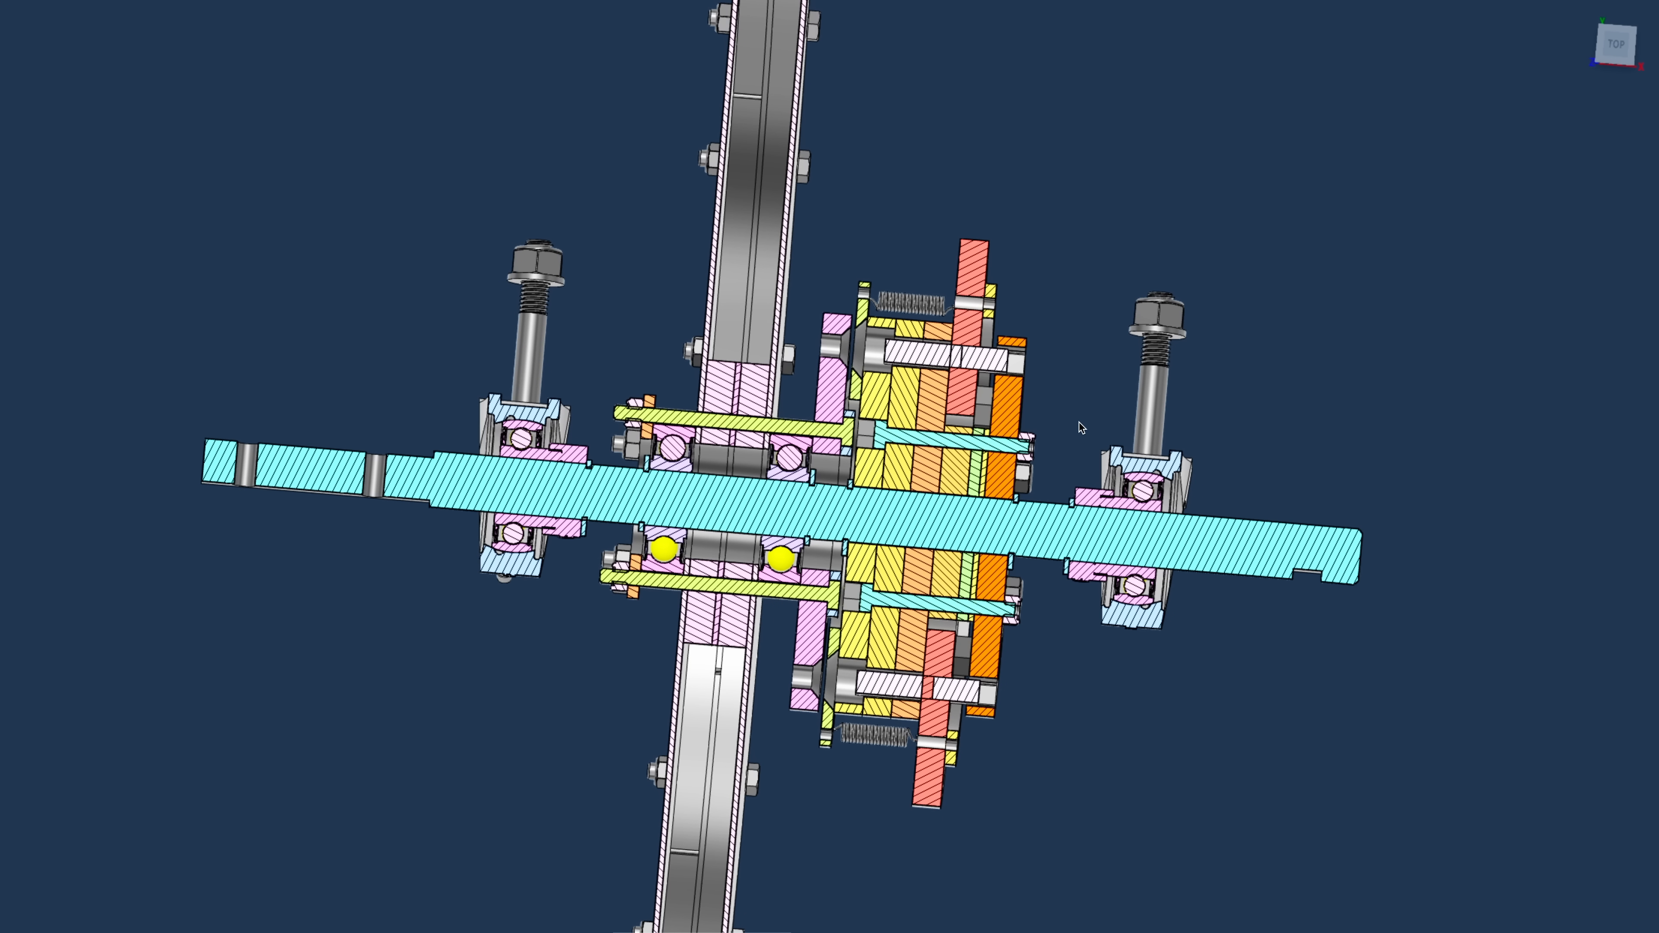
mouse_move(1058, 437)
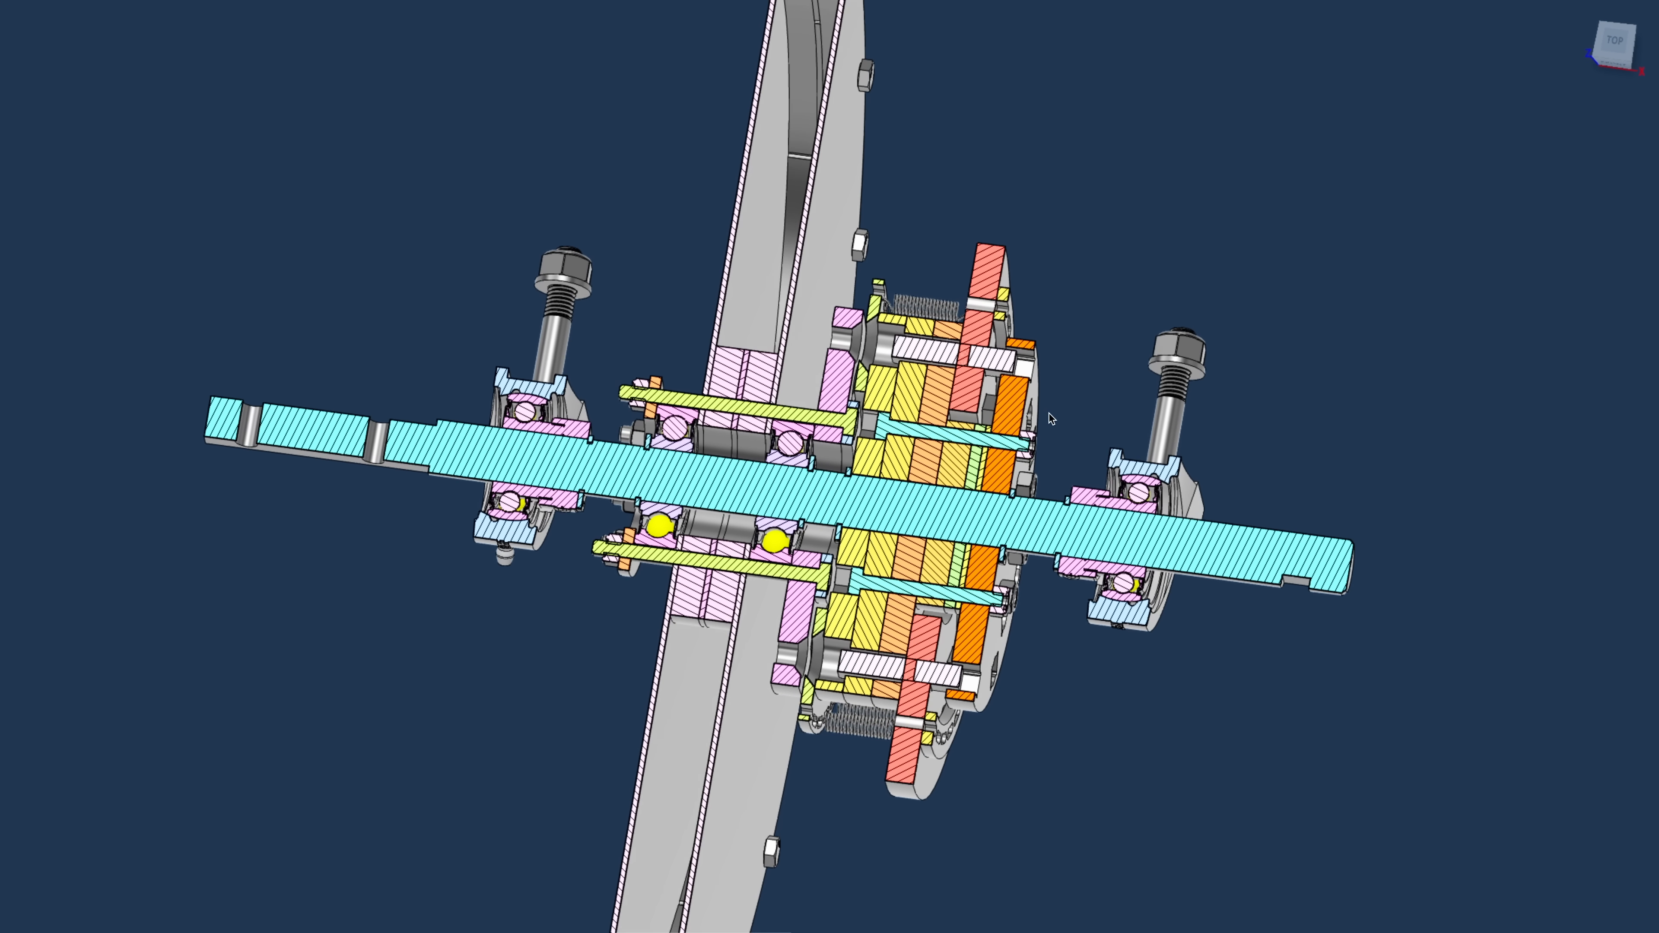
mouse_move(1056, 406)
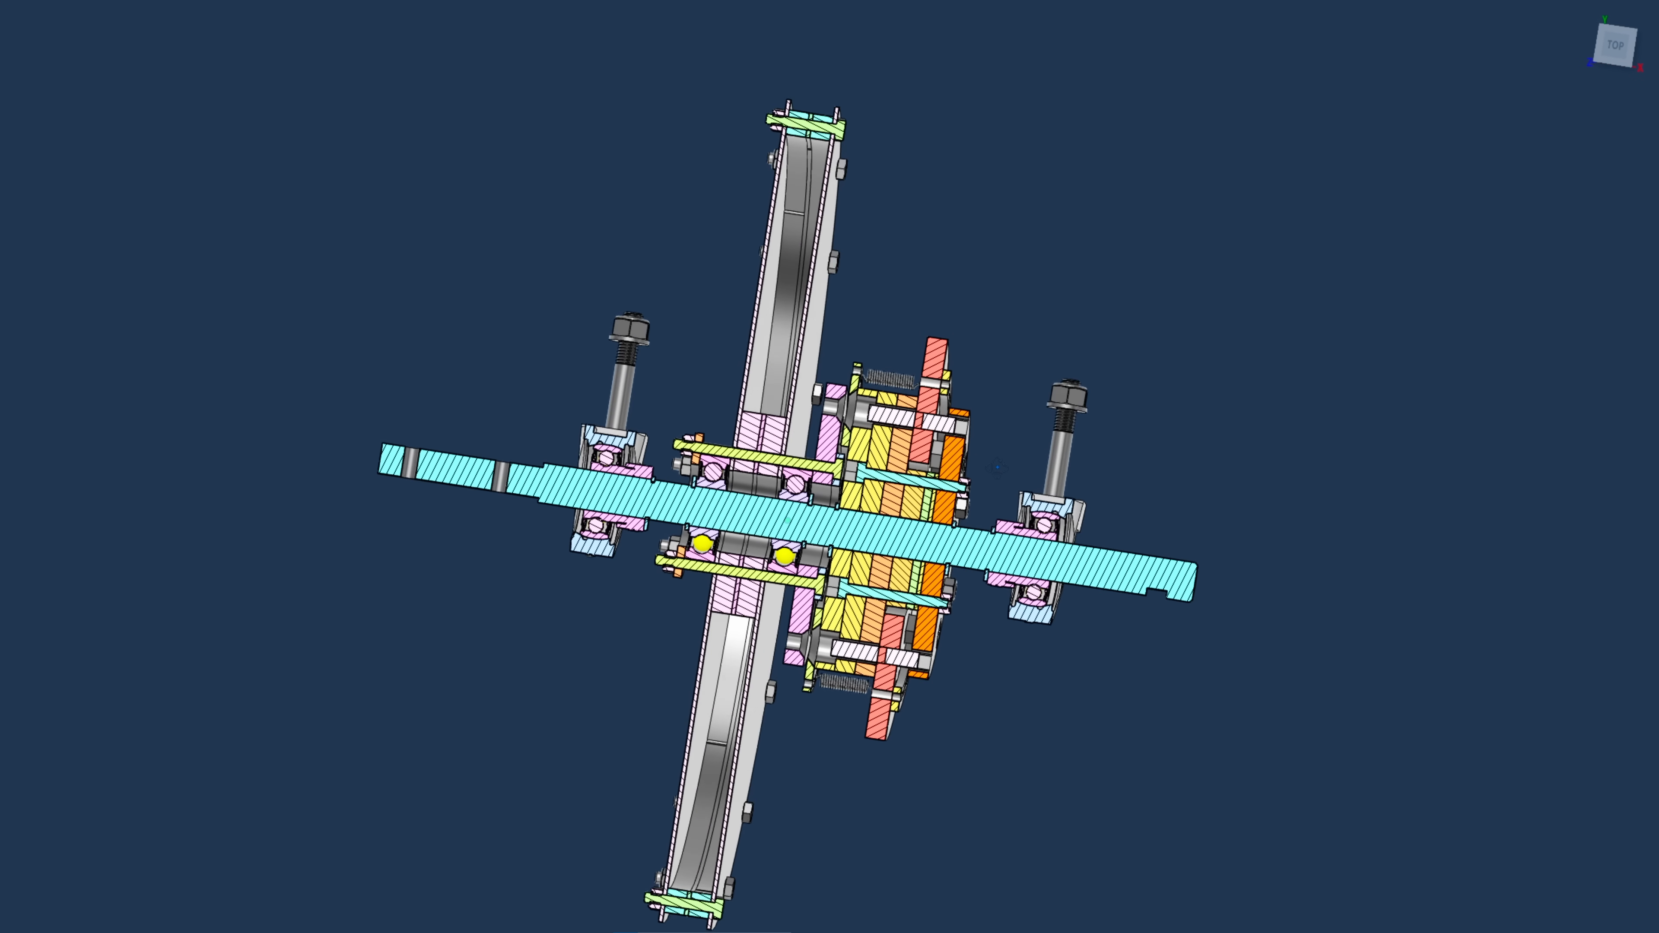
Zoom around the flywheel module frame beside the figure and bring up the circular plate sketch.
scroll(down, 3)
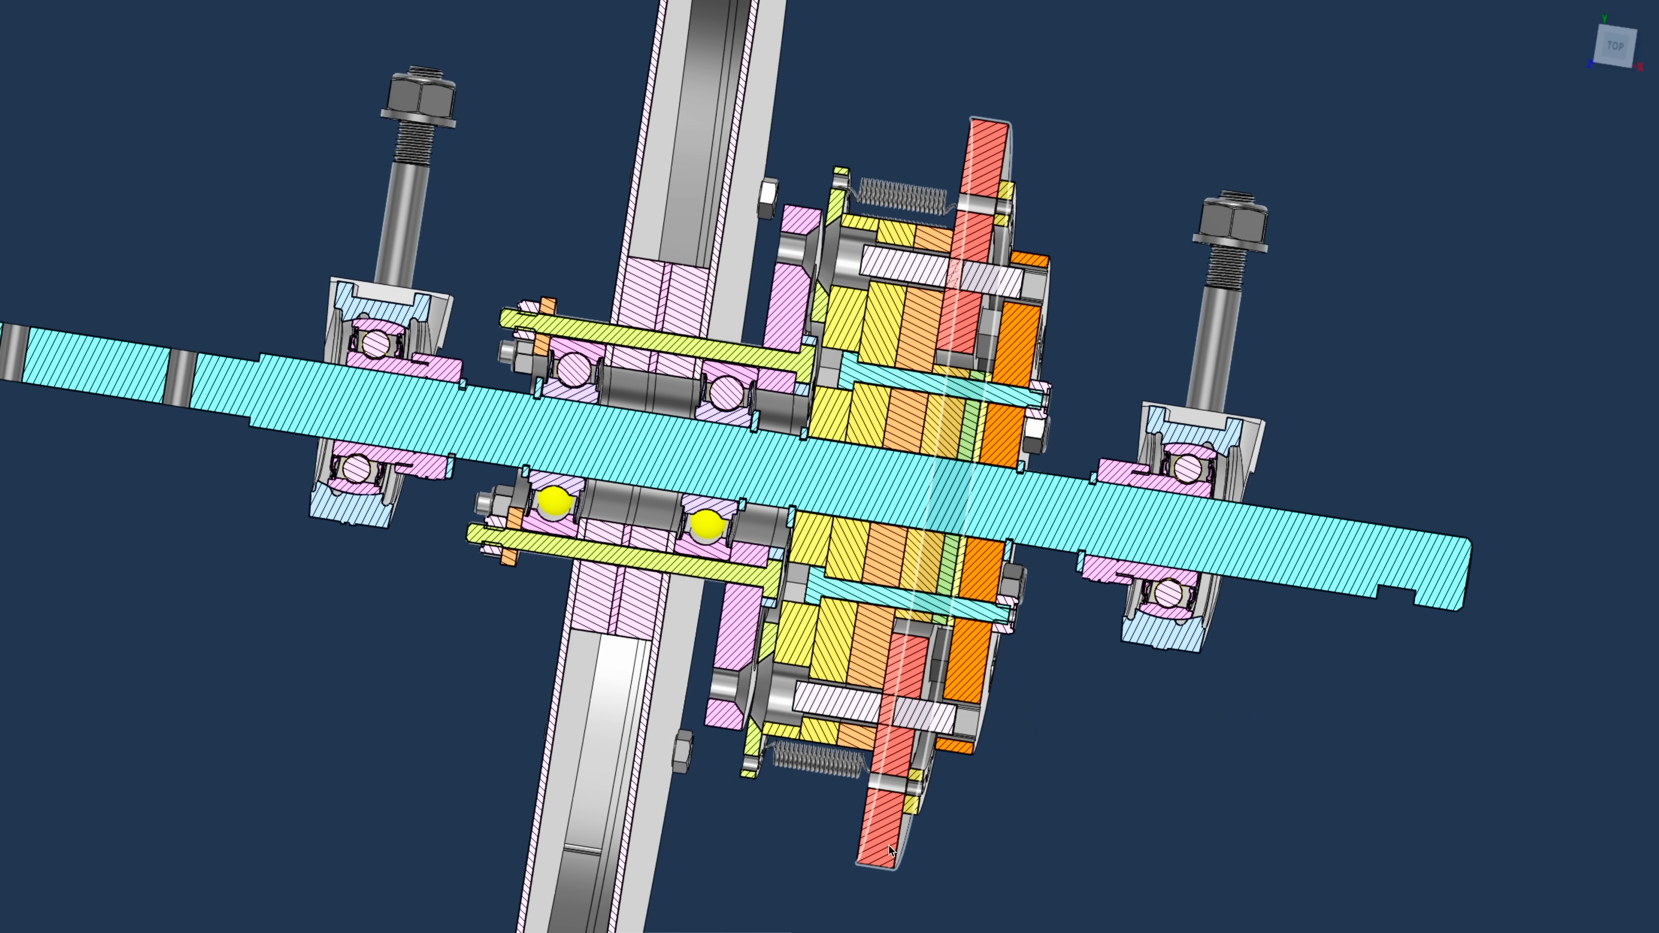
mouse_move(898, 832)
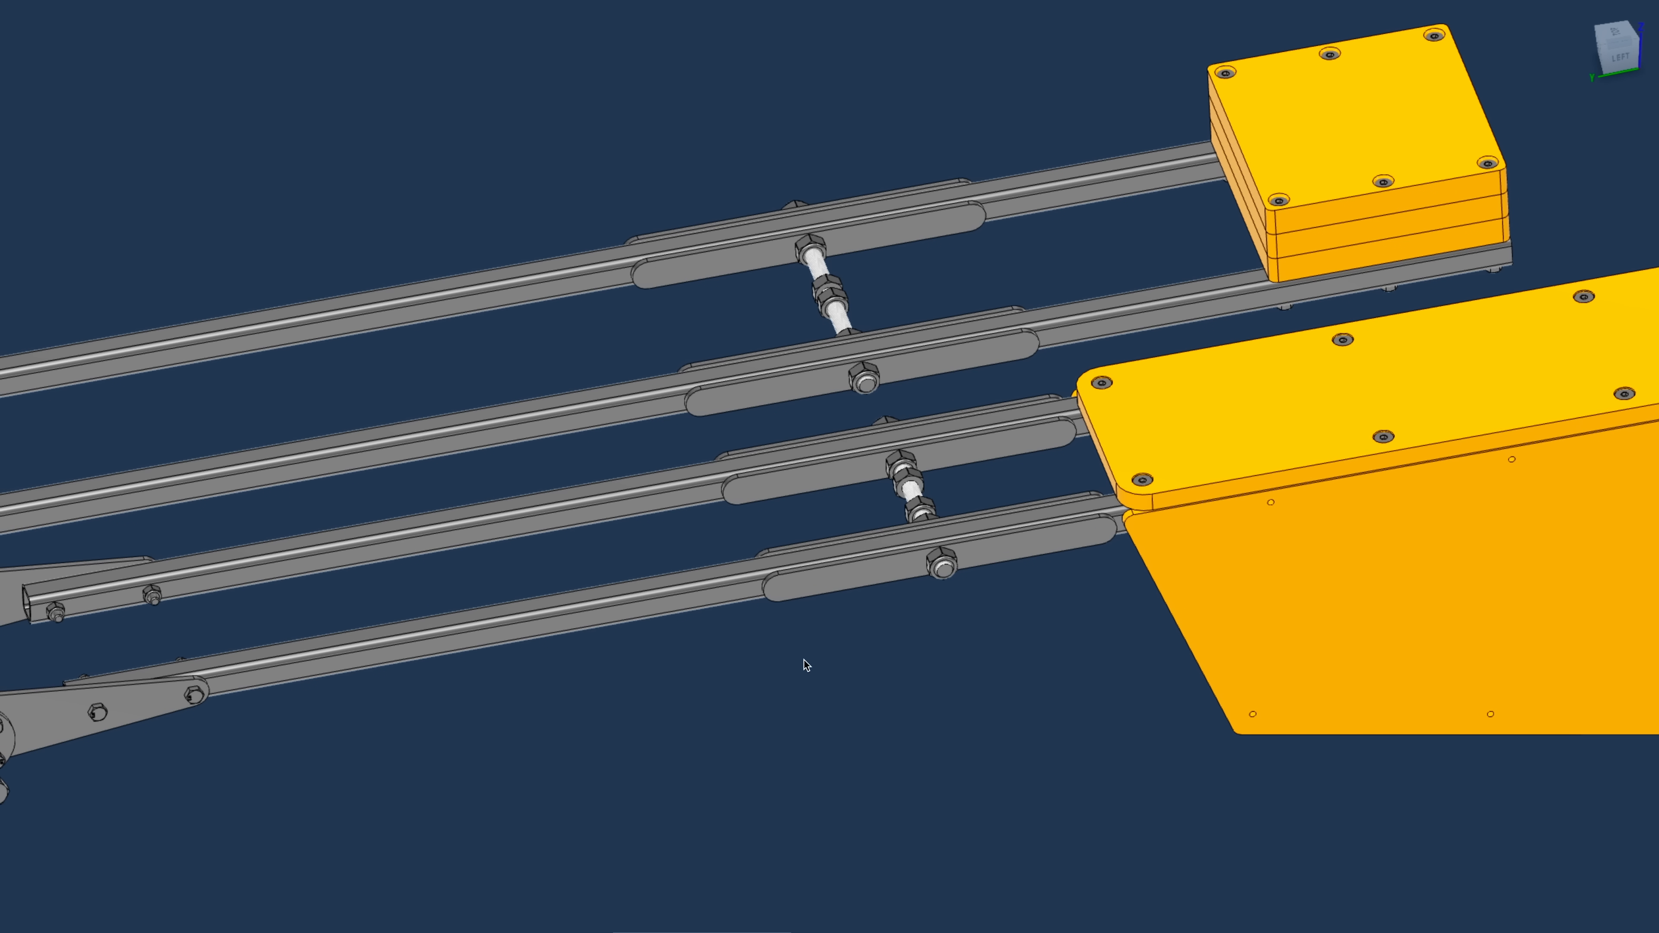
mouse_move(313, 54)
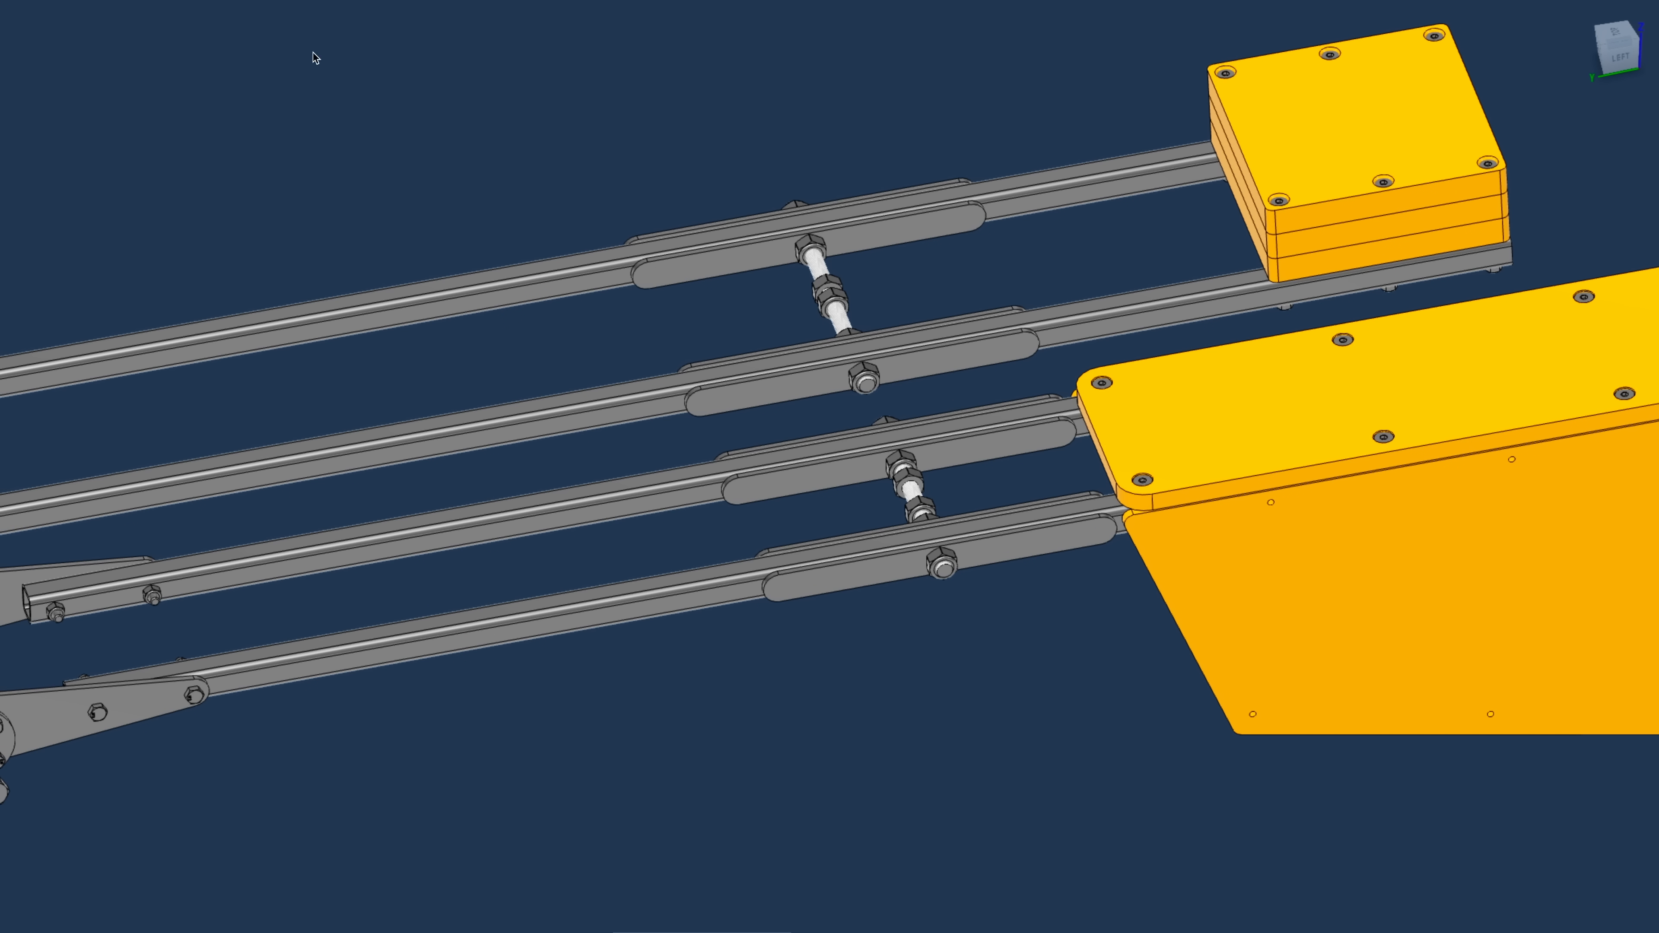
scroll(down, 3)
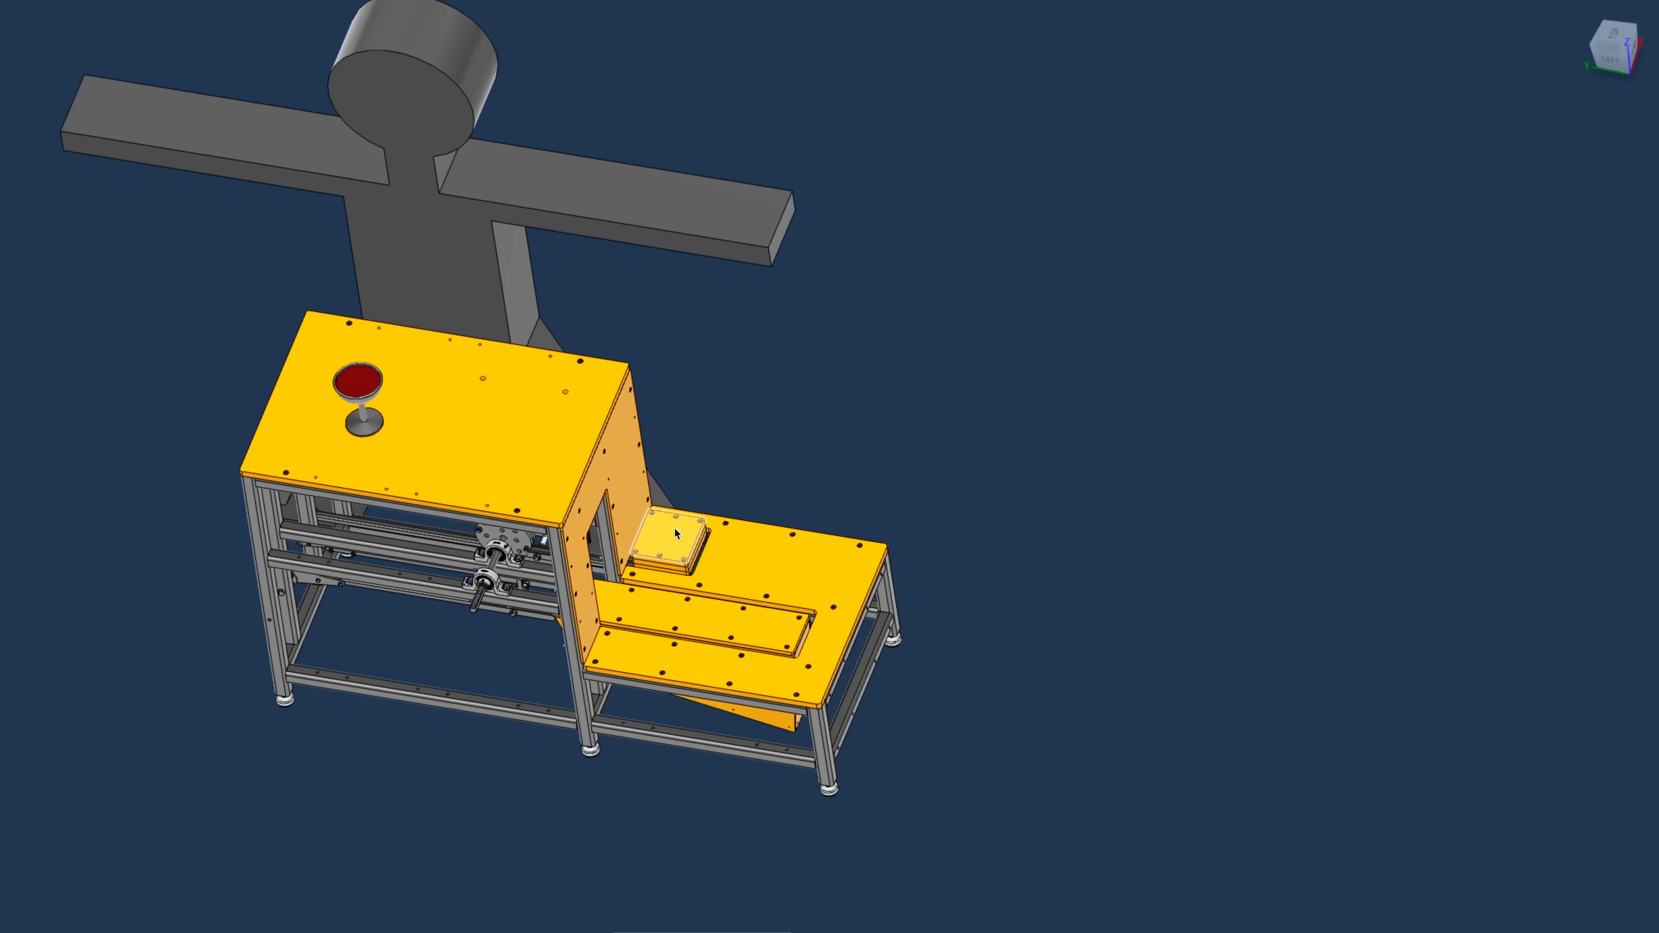
click(1610, 56)
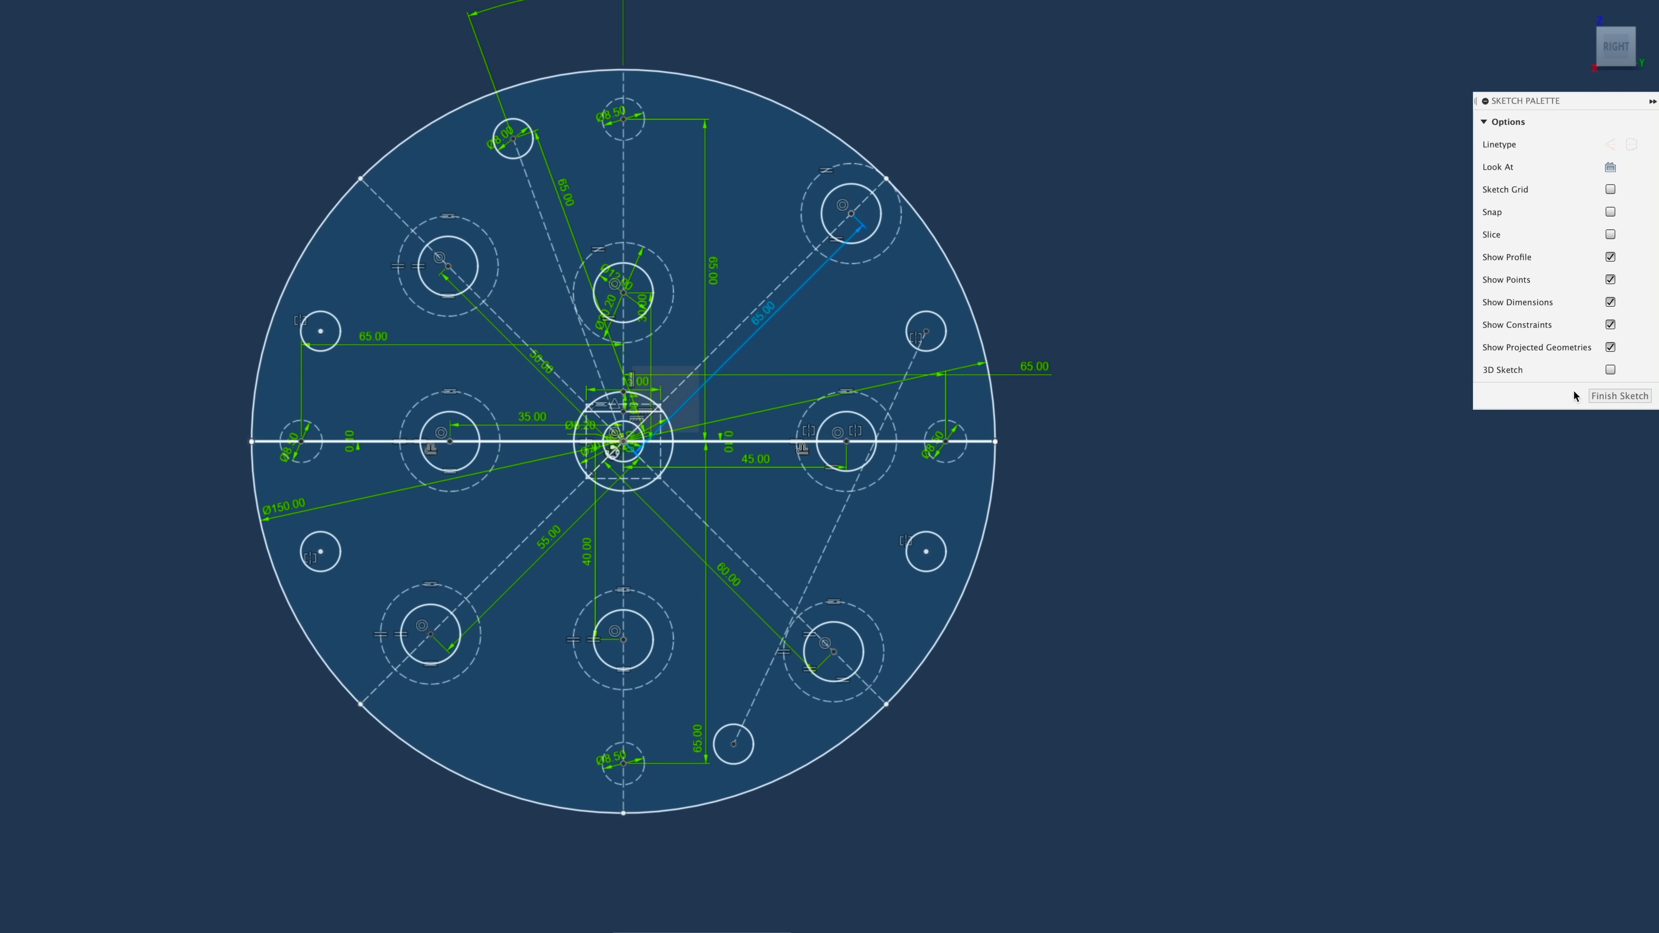
Finish editing the round plate's hole-pattern sketch after reviewing its dimensions.
click(1619, 396)
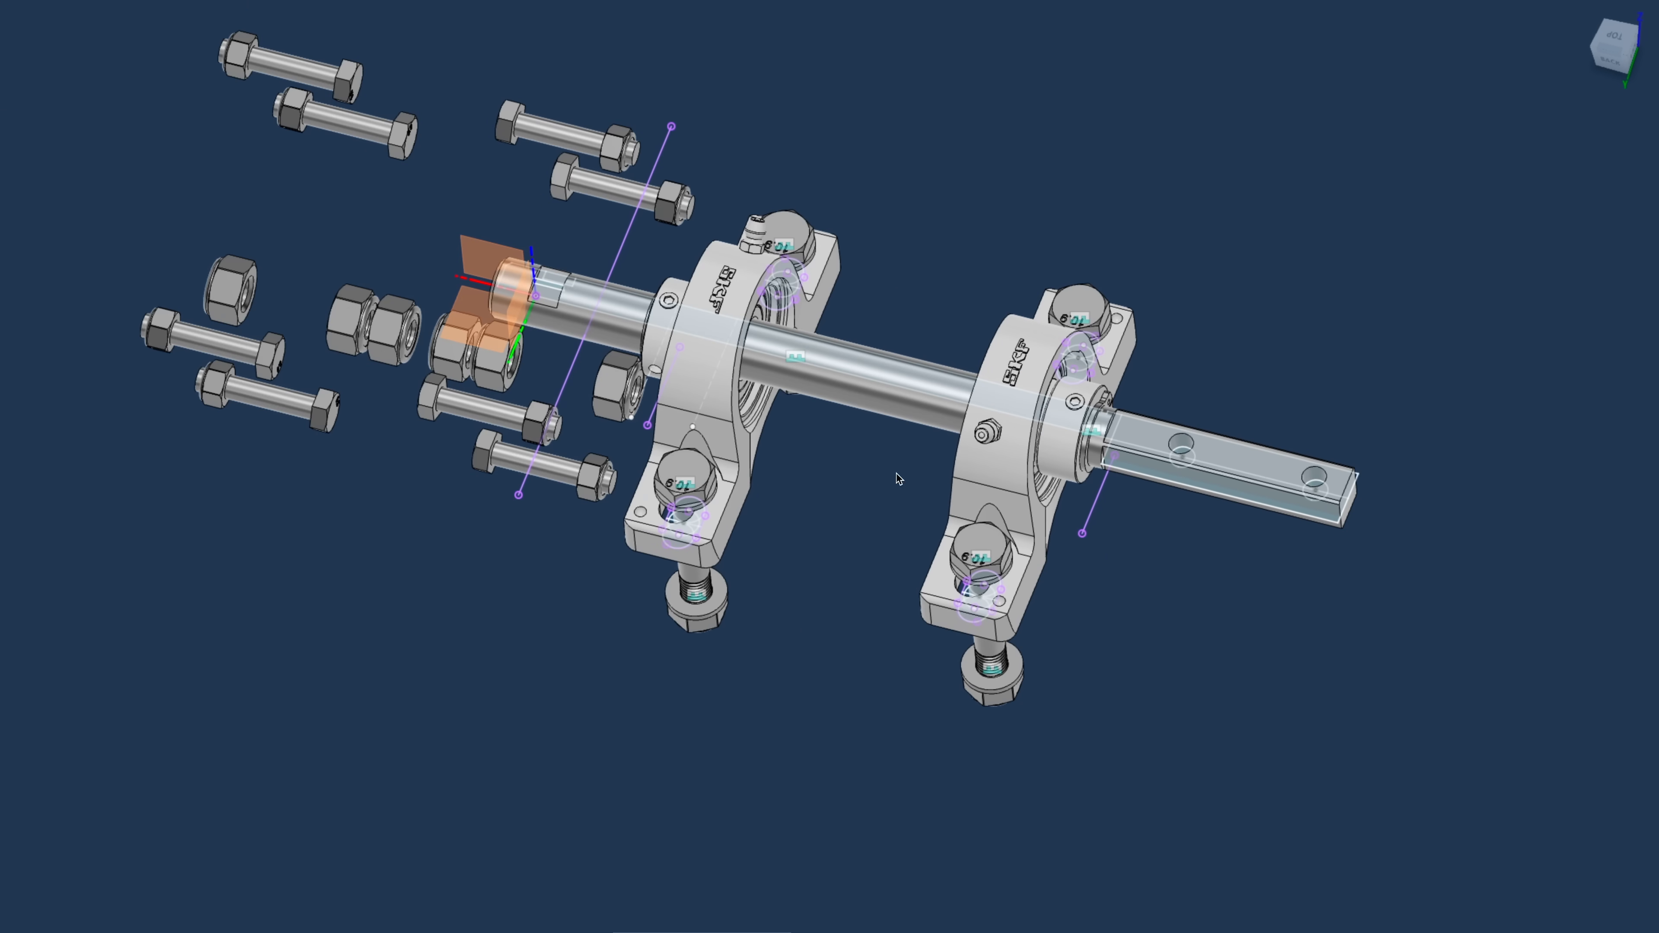
Orbit the exploded shaft with its pillow-block bearings, bolts and nuts to another angle.
scroll(down, 3)
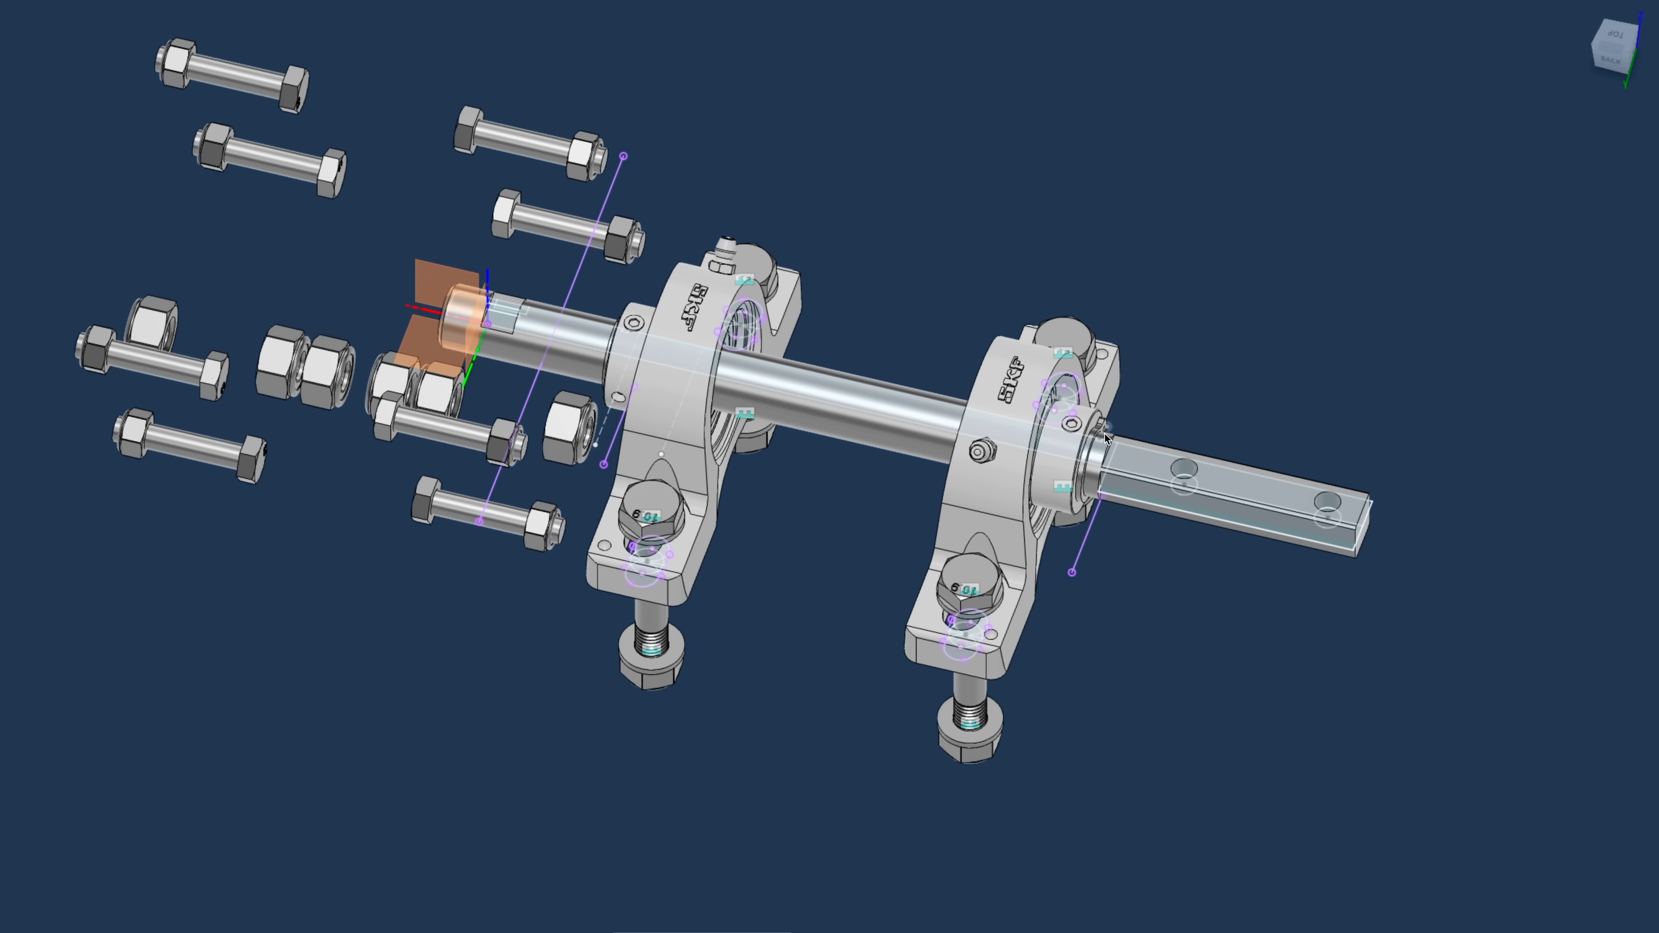
drag(1100, 433, 699, 497)
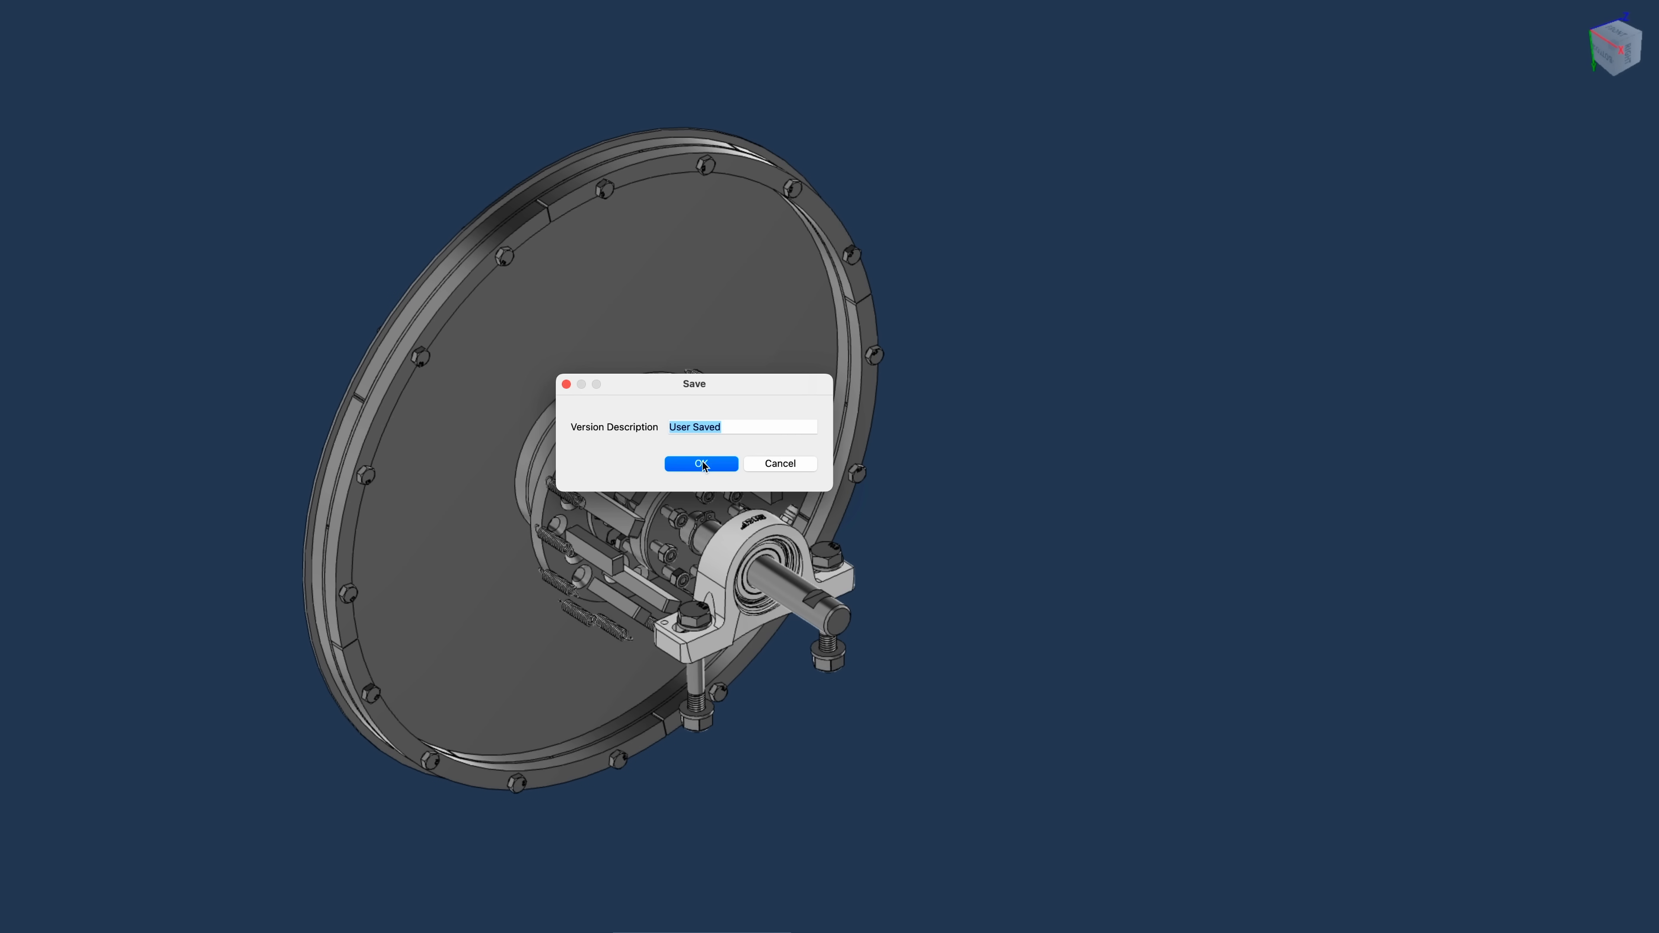
Confirm saving a new version with the description 'User Saved'.
click(701, 463)
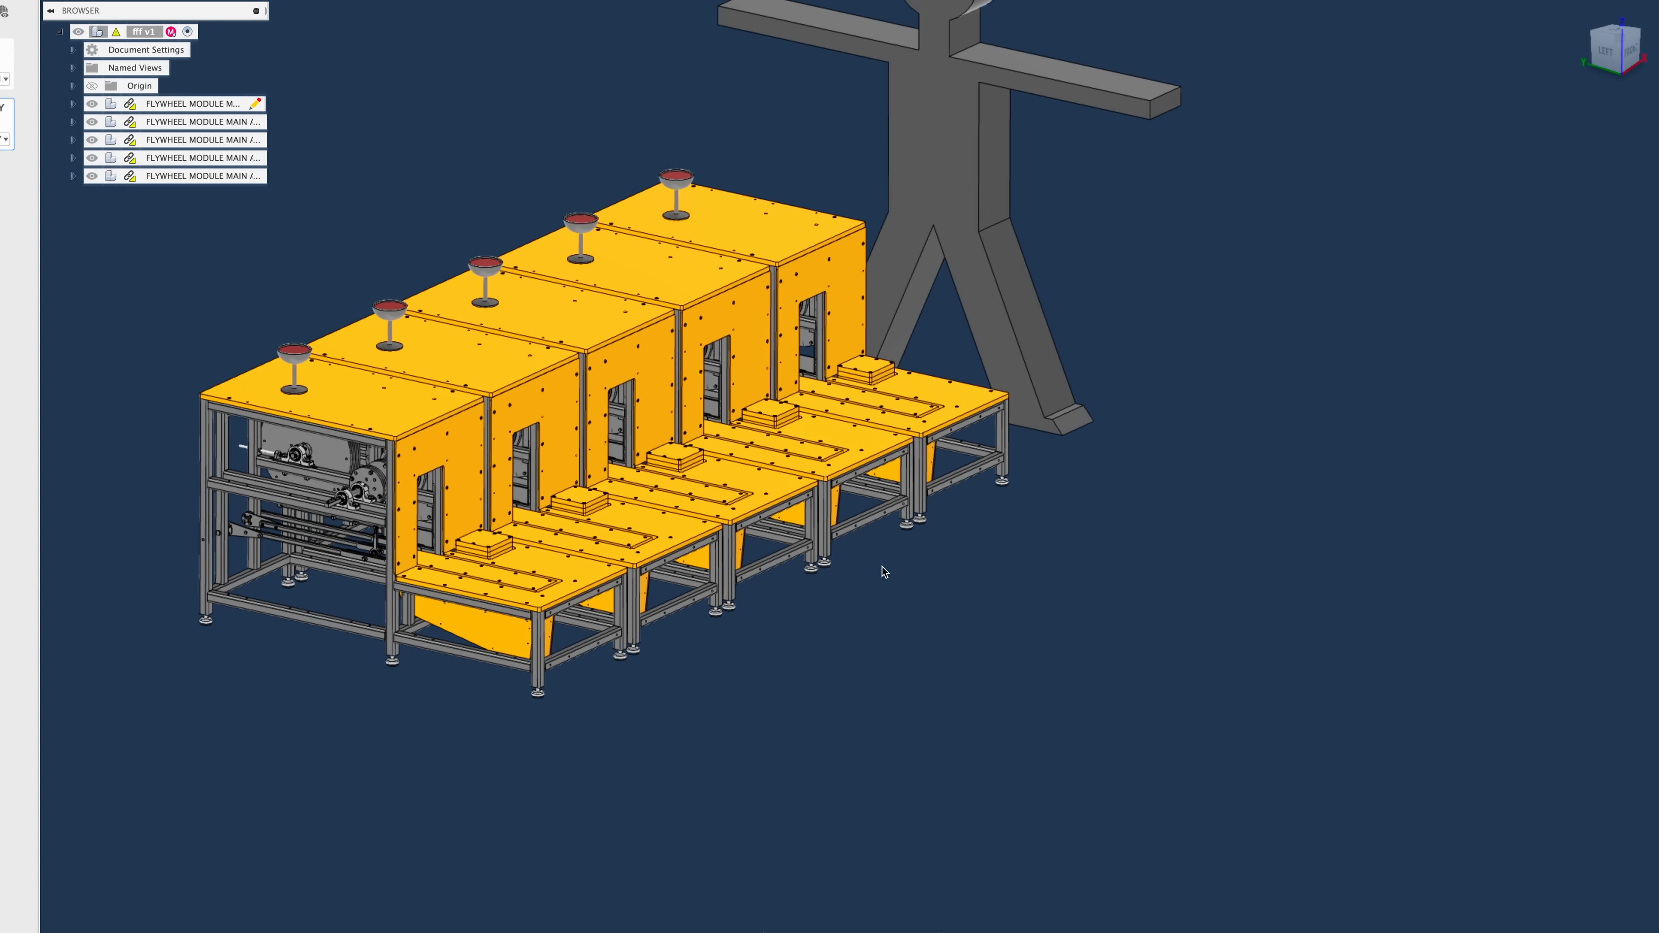
Orbit the row of five FLYWHEEL MODULE MAIN units for a frontal view.
drag(883, 571, 939, 702)
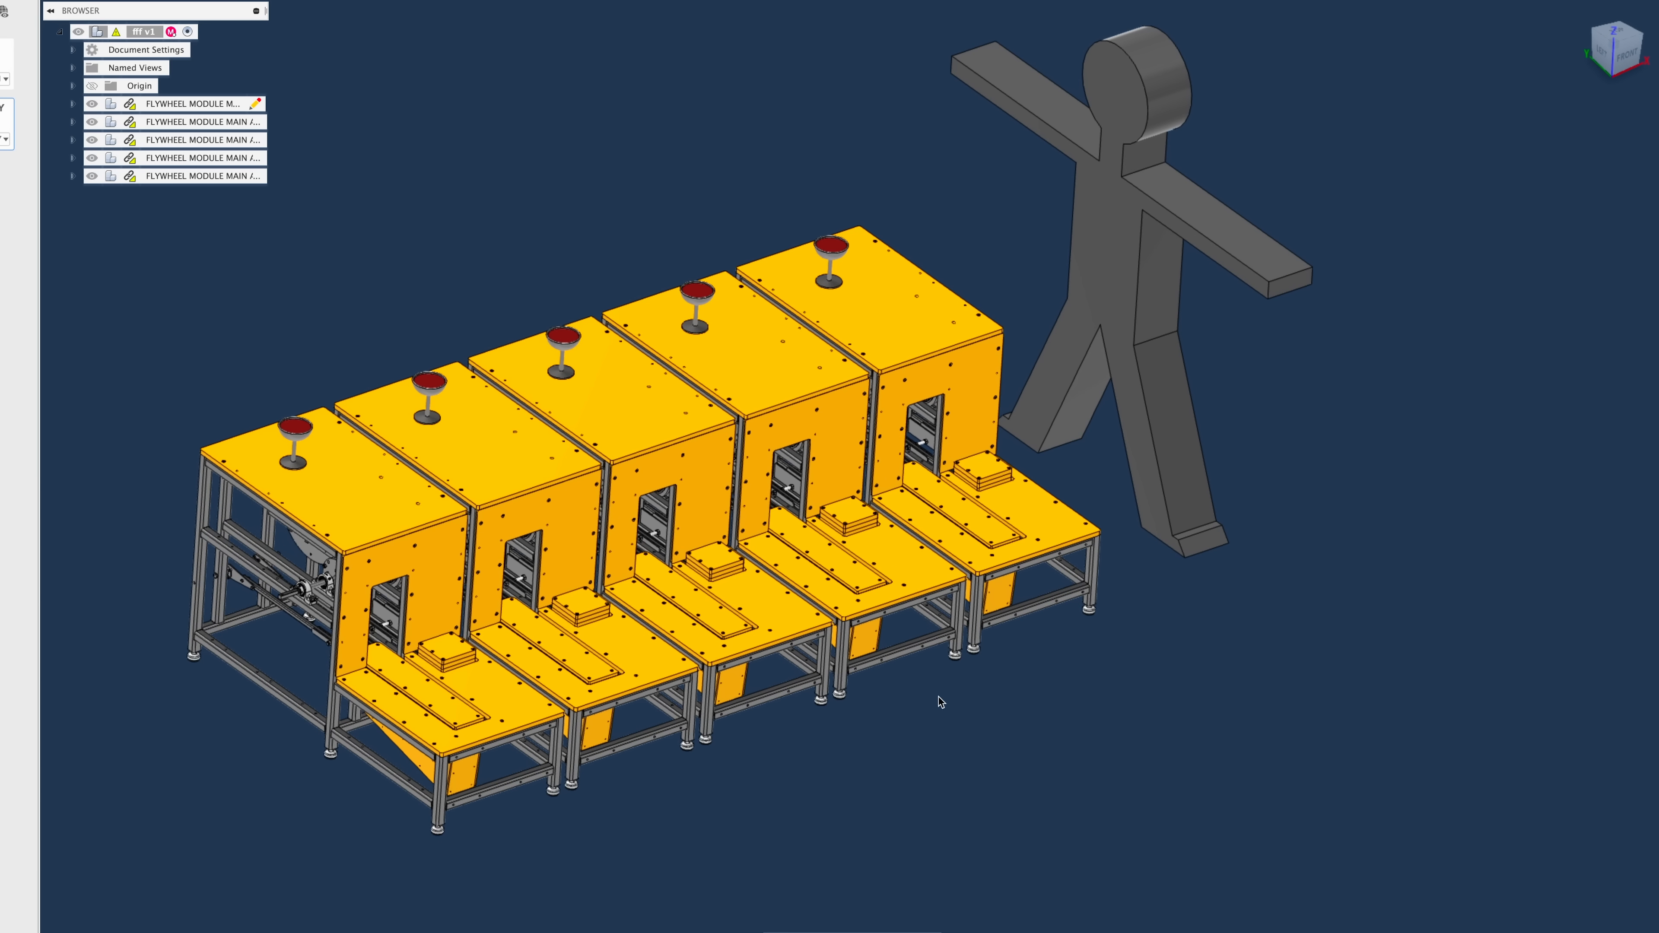